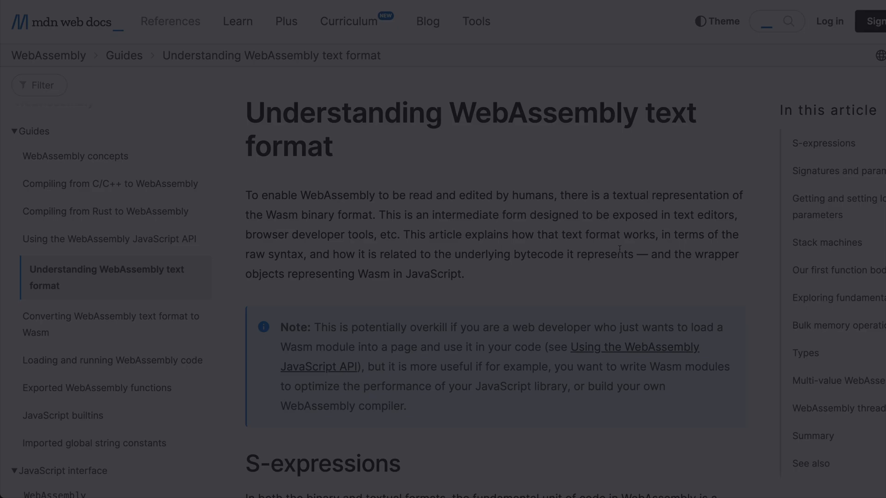
Scroll the 'Understanding WebAssembly text format' article down to the Stack machines heading
scroll(down, 3)
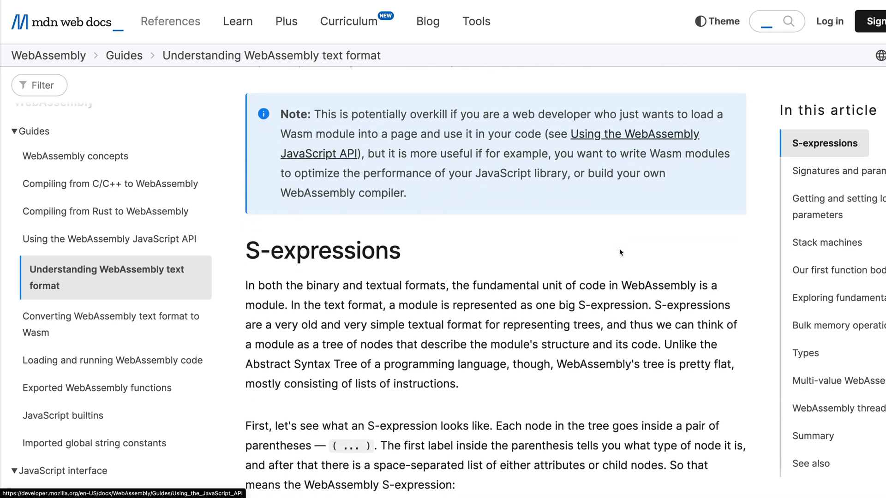
scroll(down, 3)
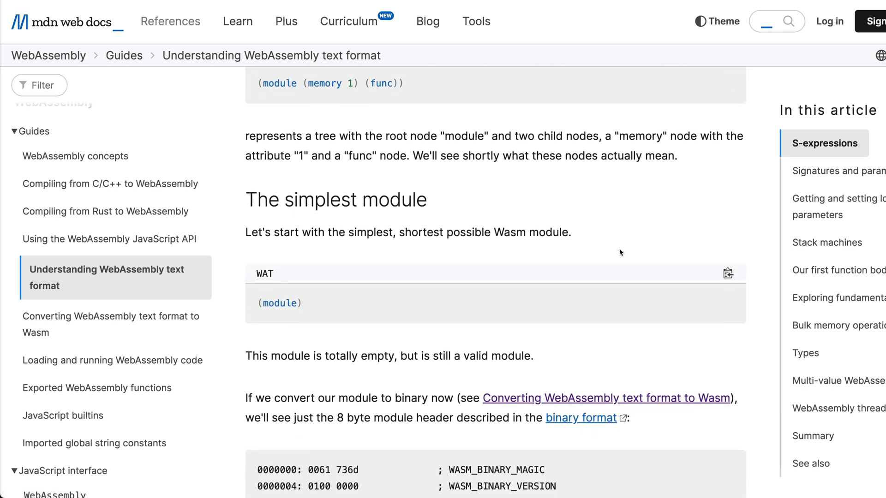
scroll(down, 3)
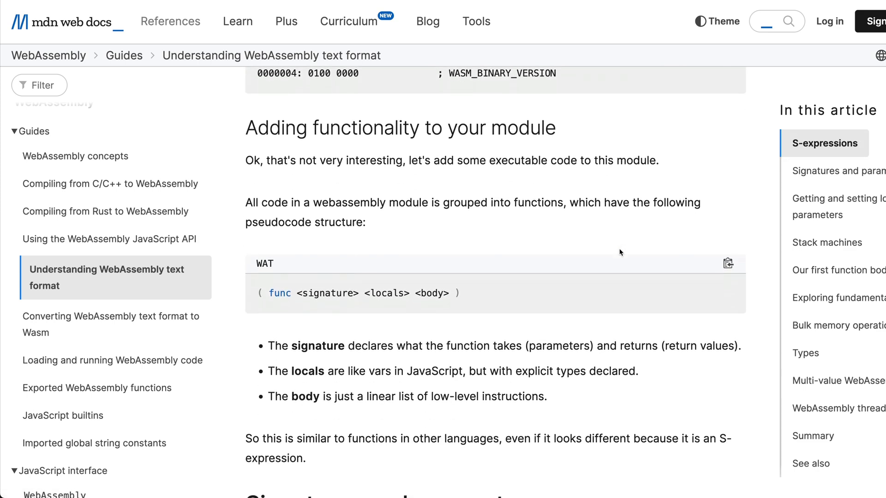
scroll(down, 3)
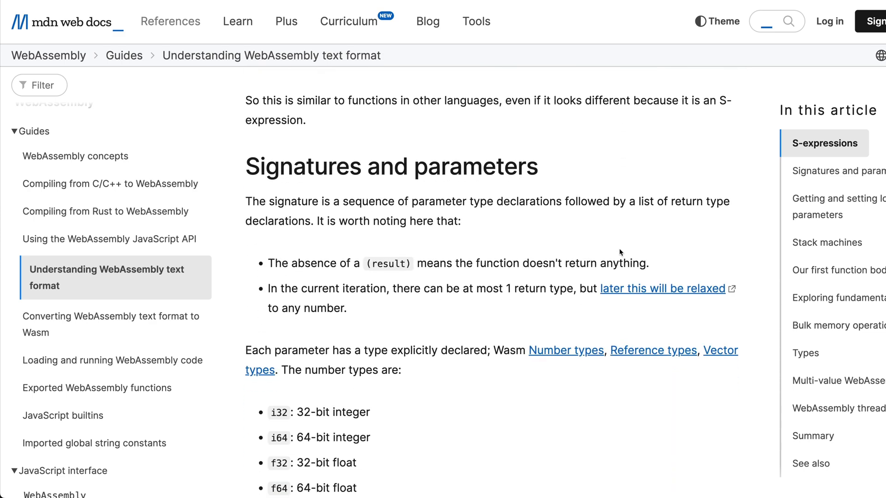
scroll(down, 3)
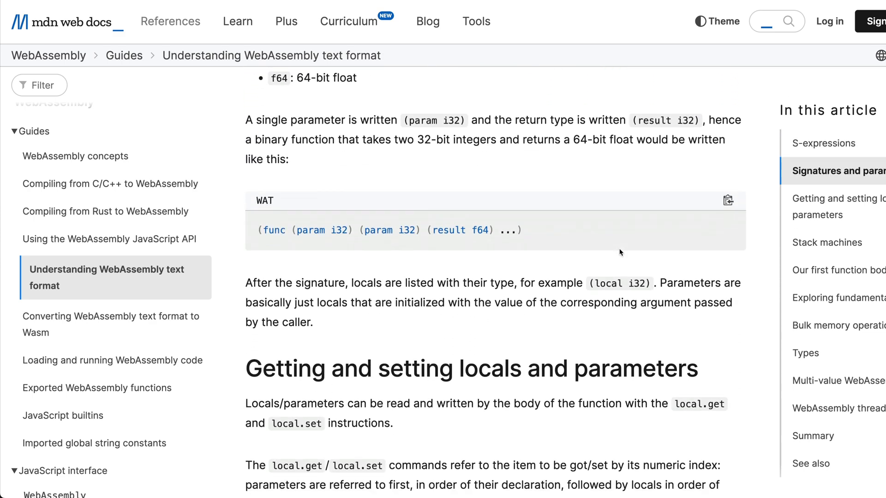
scroll(down, 3)
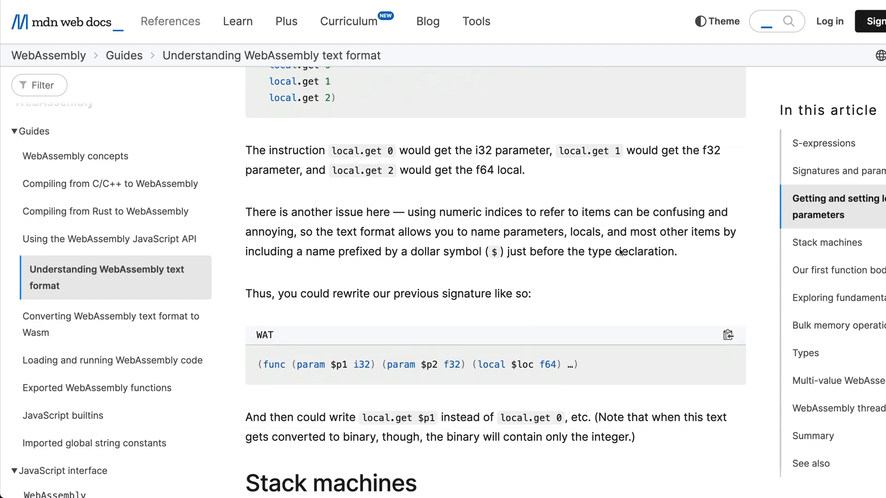
scroll(down, 3)
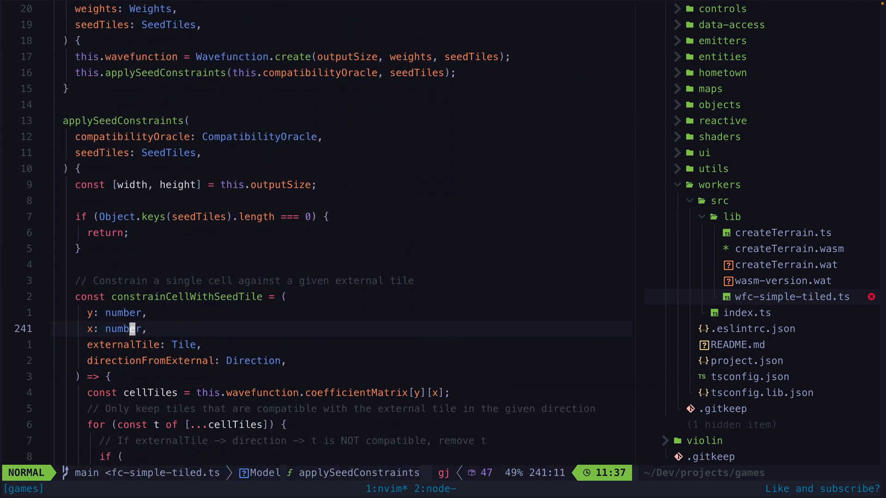
Jump to the retry loop at the end of wfc-simple-tiled.ts, then scrub the YouTube WFC video timeline
scroll(down, 3)
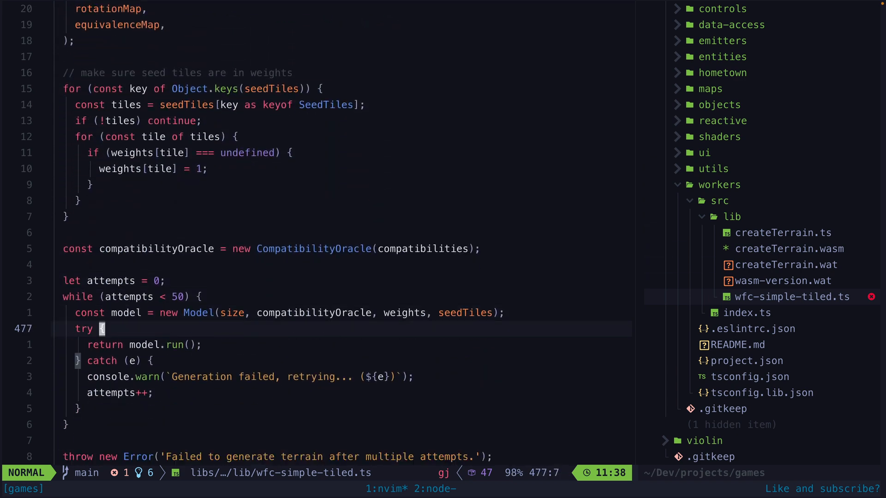
key(G)
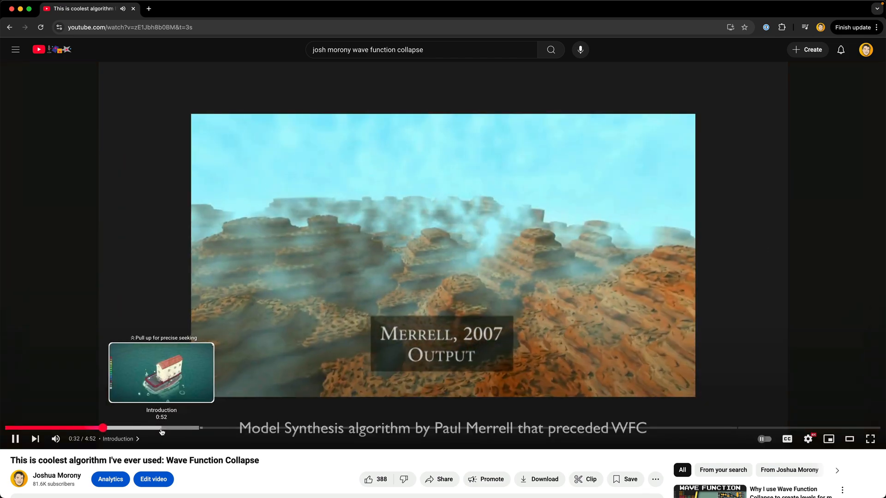
click(164, 427)
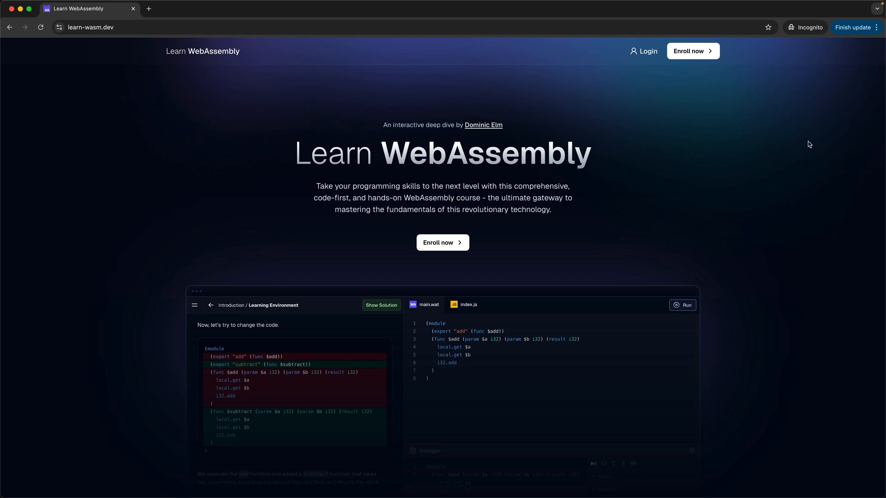
Scroll the learn-wasm.dev landing page past the preview to 'Code in a familiar environment'
scroll(down, 3)
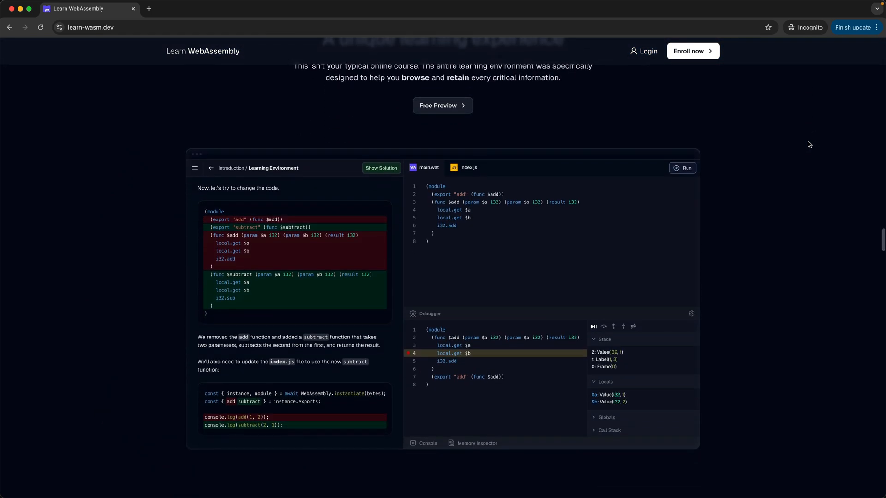
scroll(down, 3)
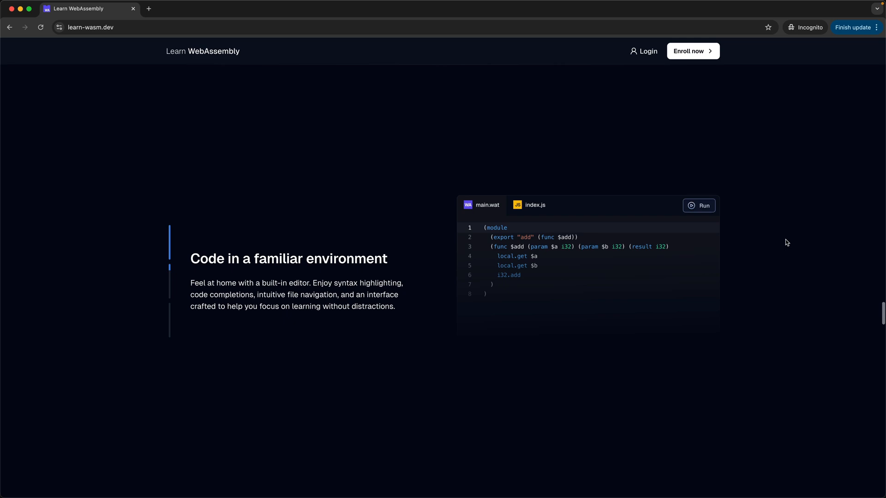
scroll(down, 3)
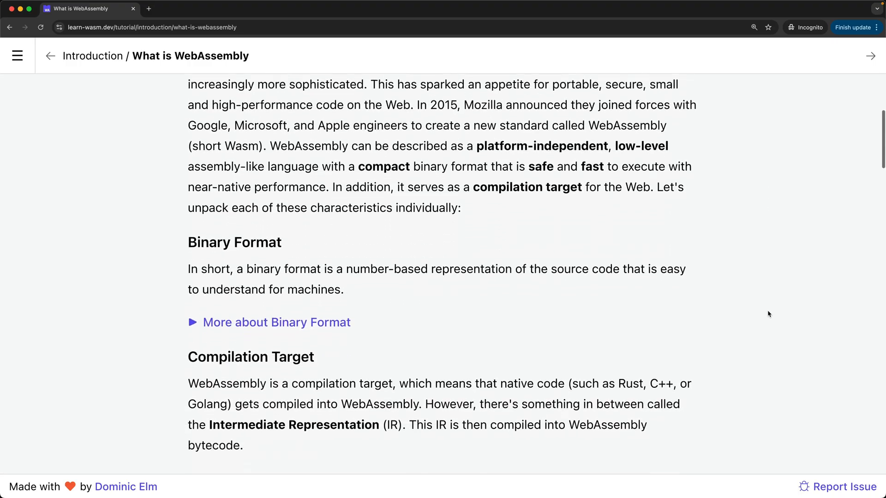
Scroll the lesson to the Compilation Target diagram and the intermediate-representation note
scroll(down, 3)
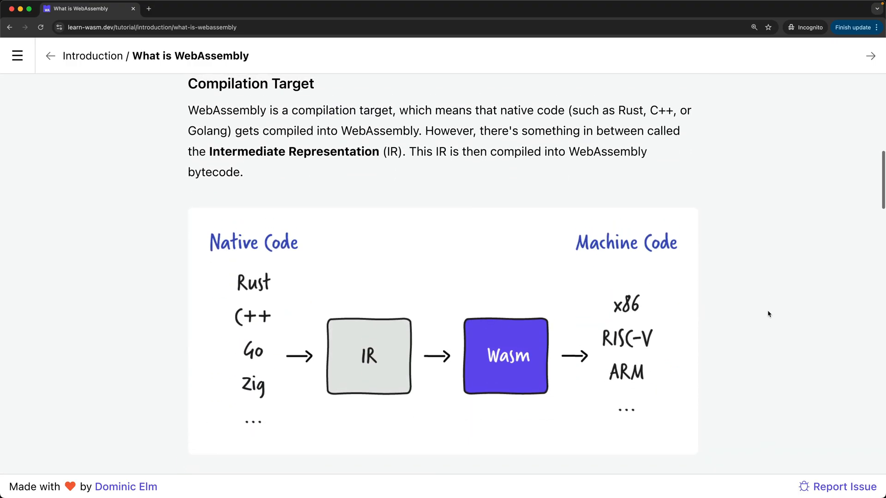
scroll(down, 3)
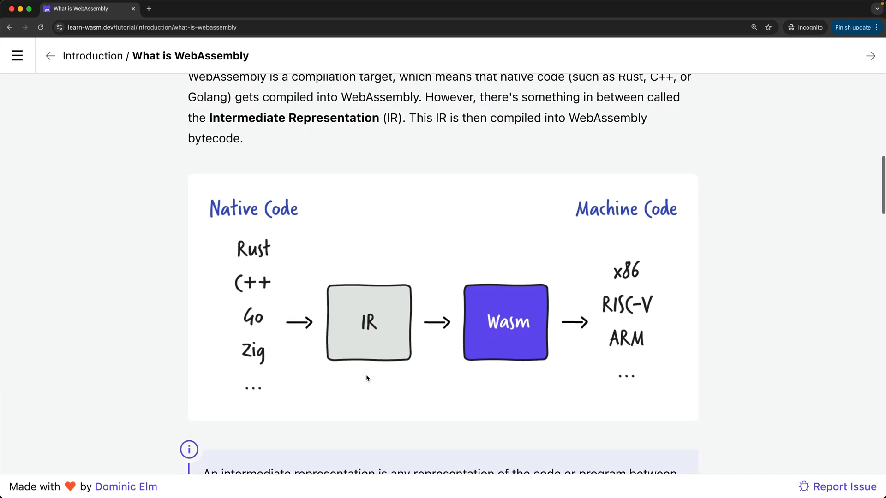
scroll(down, 3)
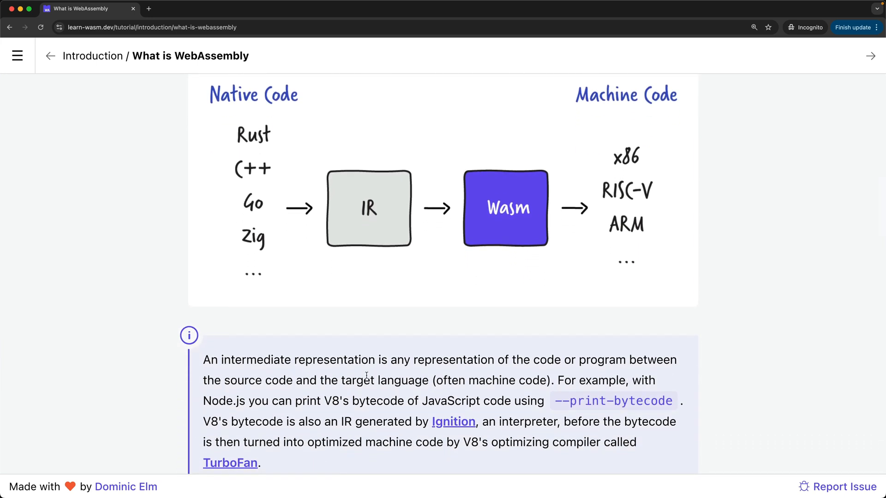
mouse_move(757, 331)
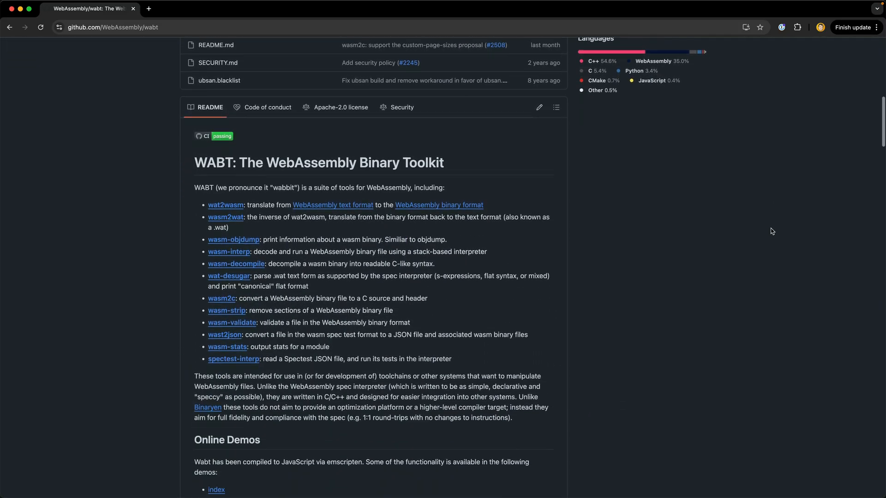
Scroll the WABT README past wat2wasm to the Supported Proposals table
scroll(down, 3)
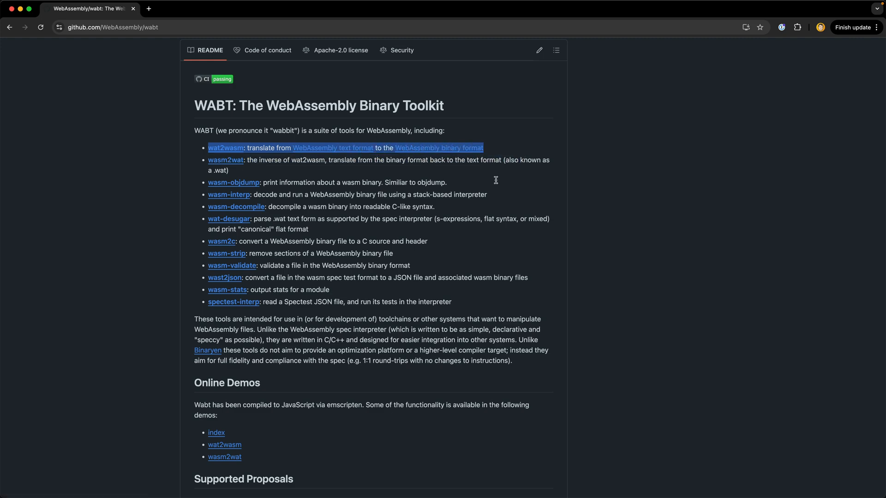
scroll(down, 3)
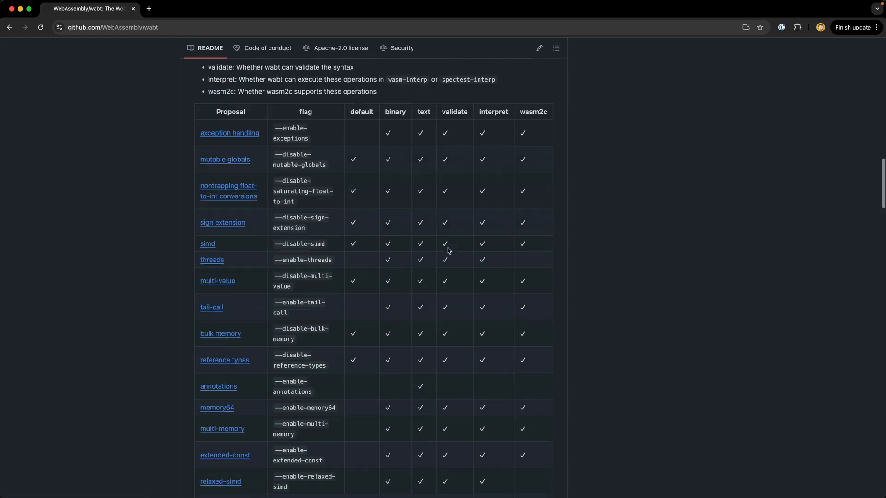
scroll(down, 3)
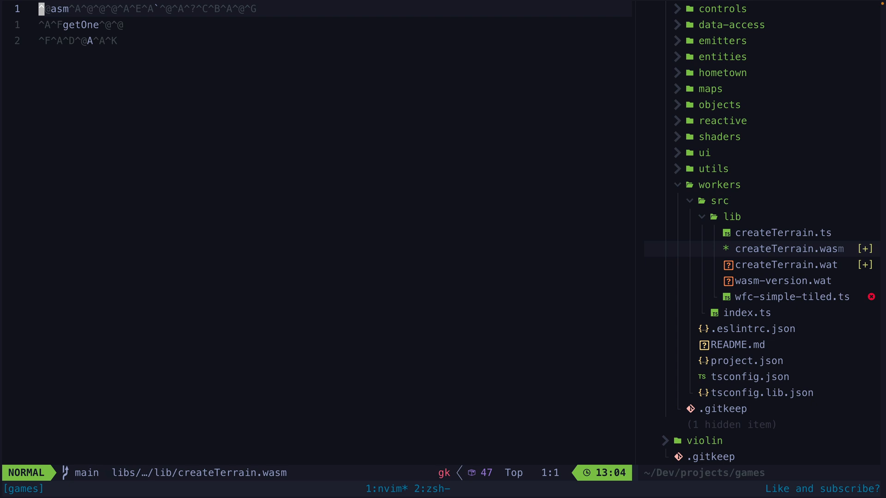
Filter createTerrain.wasm through :%!xxd to view it as a hex dump
text(:%!xxd)
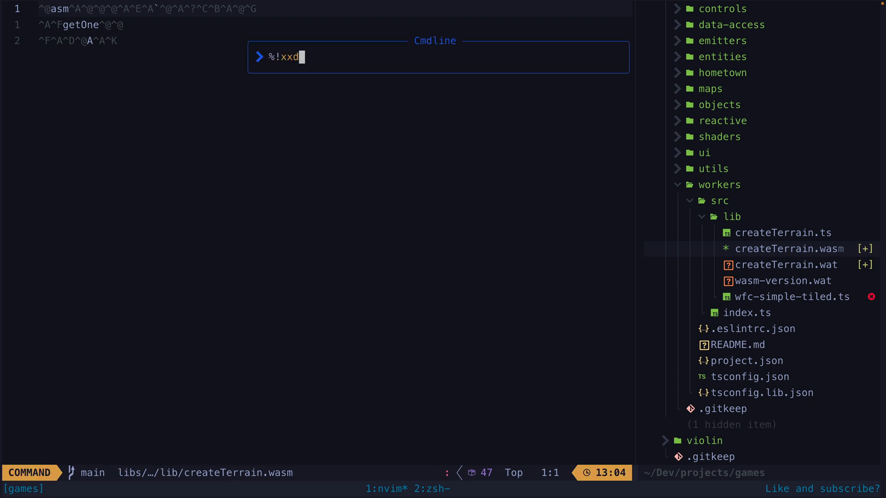
key(Enter)
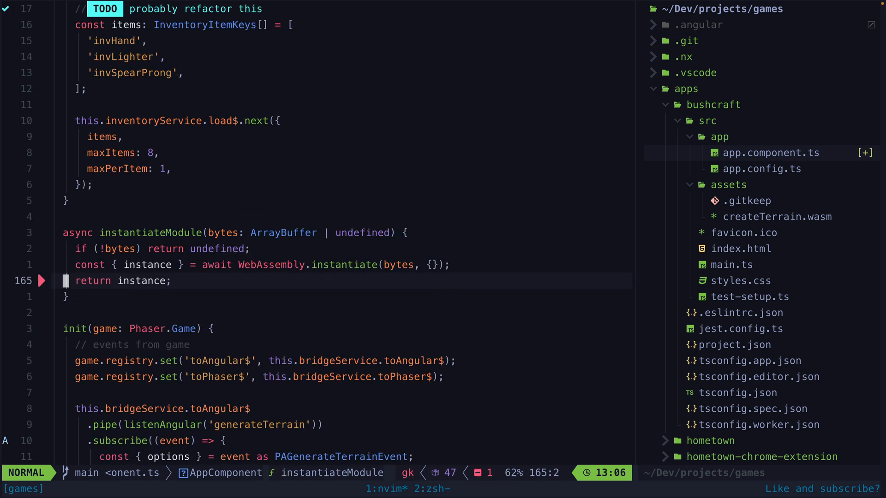
Select the WebAssembly.instantiate line in app.component.ts's instantiateModule function
key(k)
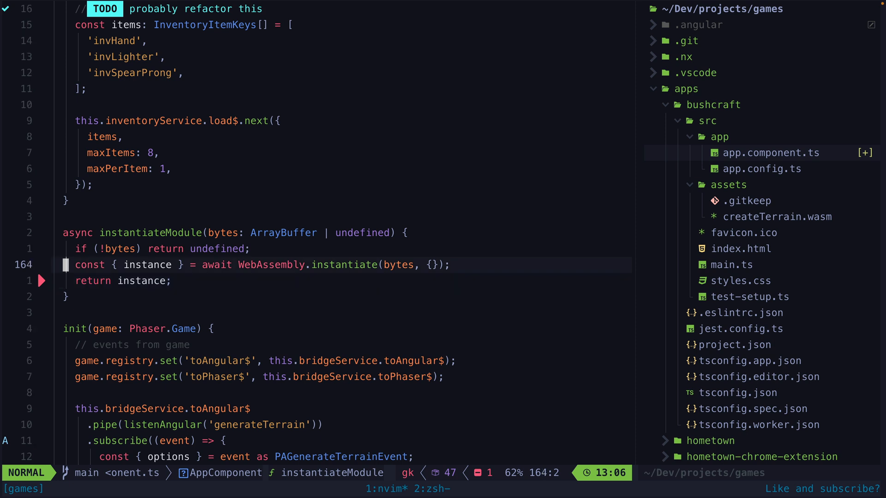
key(V)
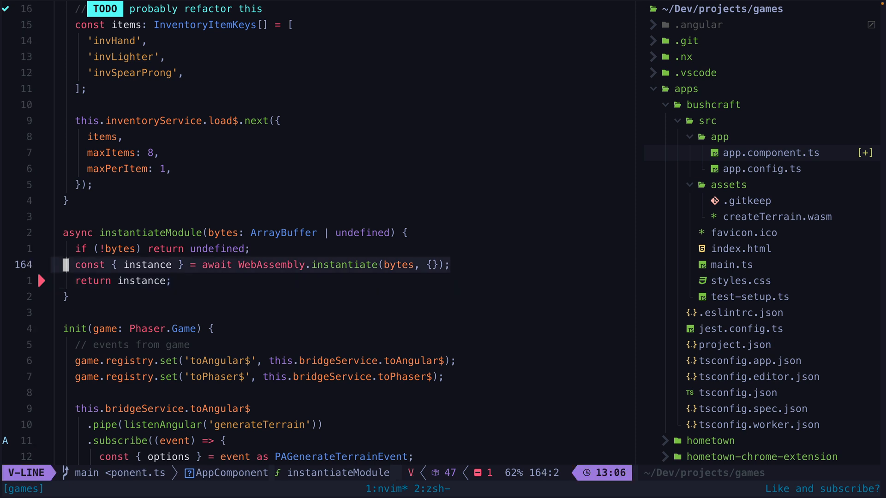